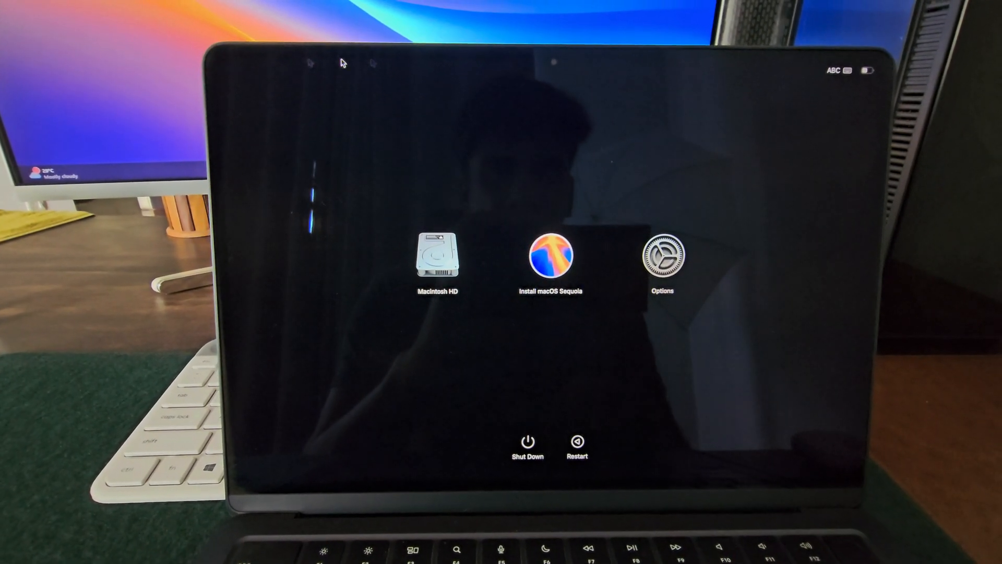
Choose the Install macOS Sequoia volume in the boot picker and continue booting from it
click(545, 256)
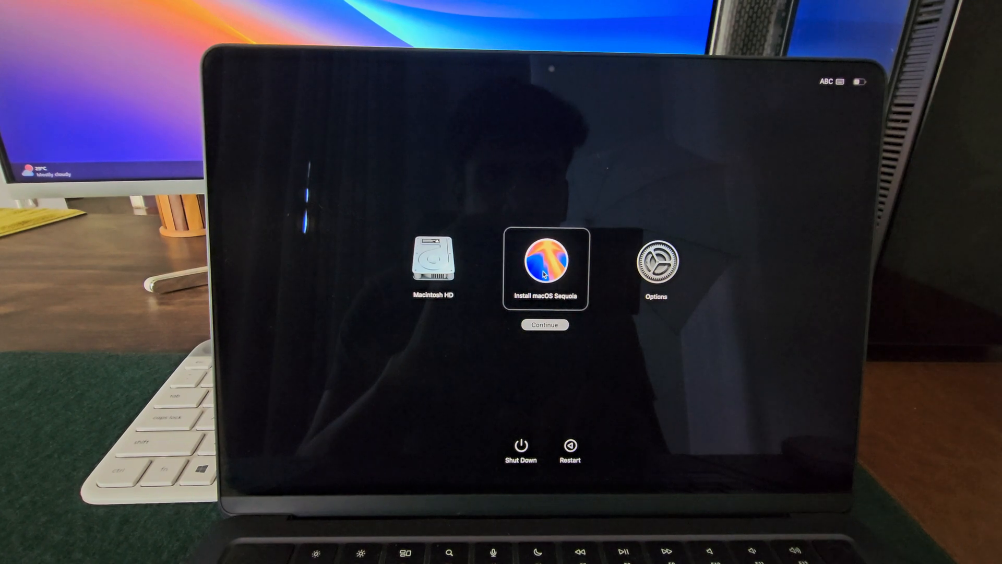
click(544, 325)
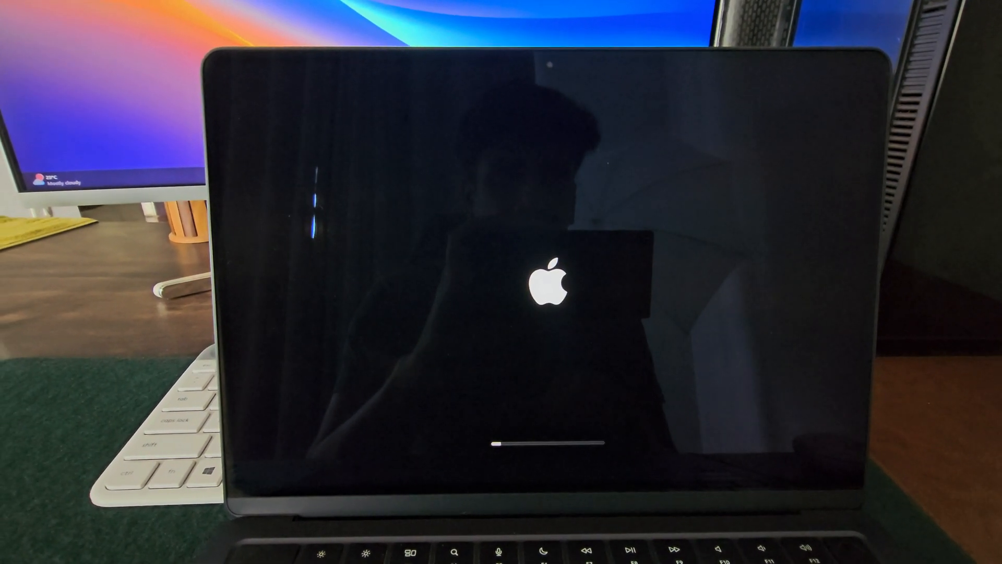